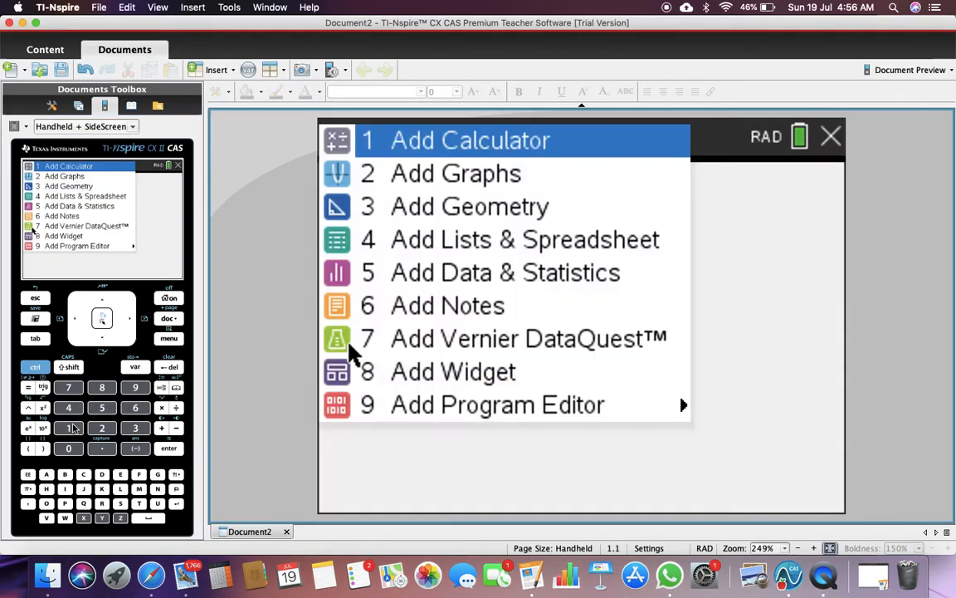
Add a Calculator page (1.1) to the new document.
{"action": "left_click", "coordinate": [472, 140]}
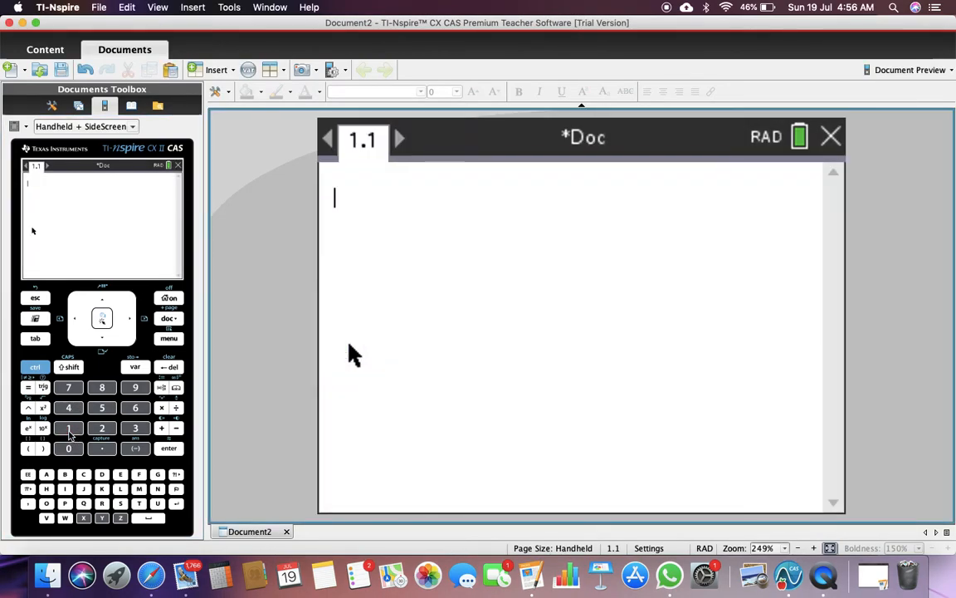
Evaluate the indefinite integral of sin(x) dx from the templates palette, giving -cos(x).
{"action": "left_click", "coordinate": [162, 388]}
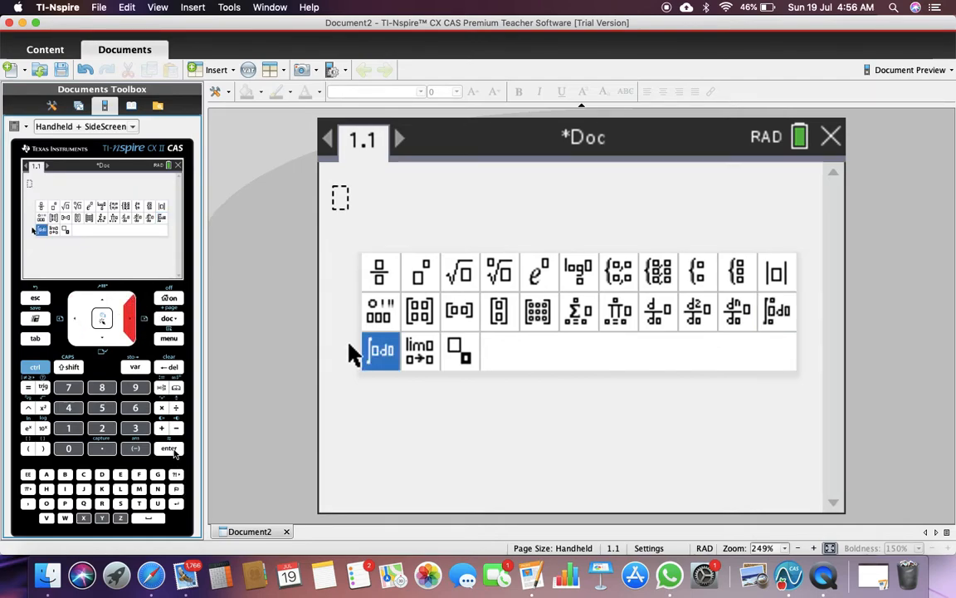
{"action": "left_click", "coordinate": [381, 348]}
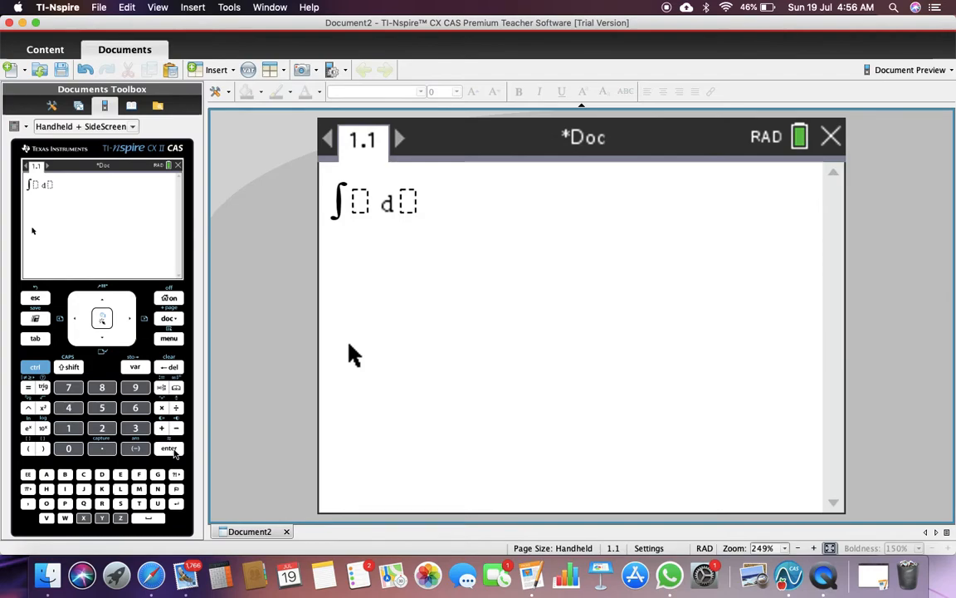
{"action": "left_click", "coordinate": [43, 387]}
{"action": "type", "text": "sin(x"}
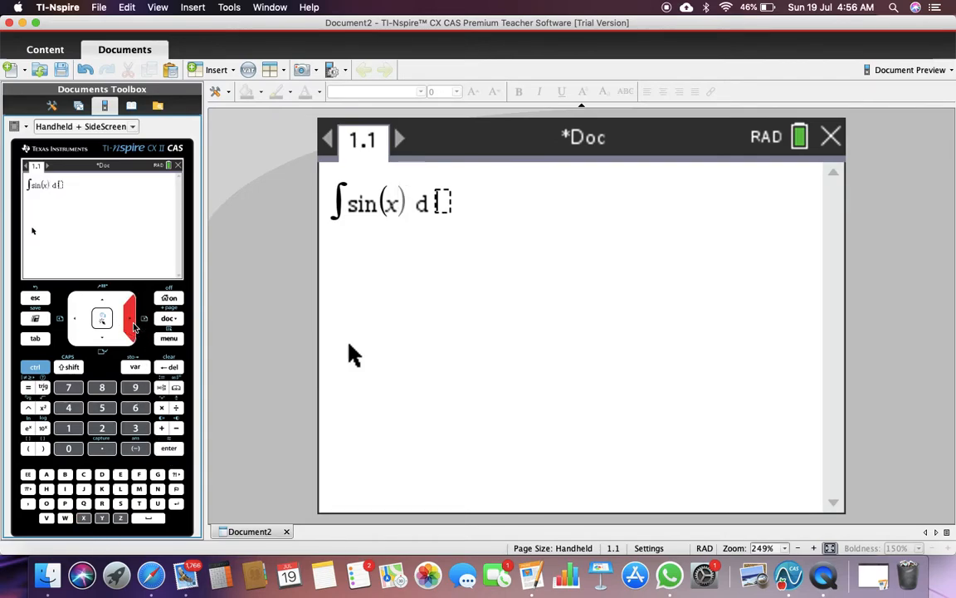
{"action": "type", "text": "x"}
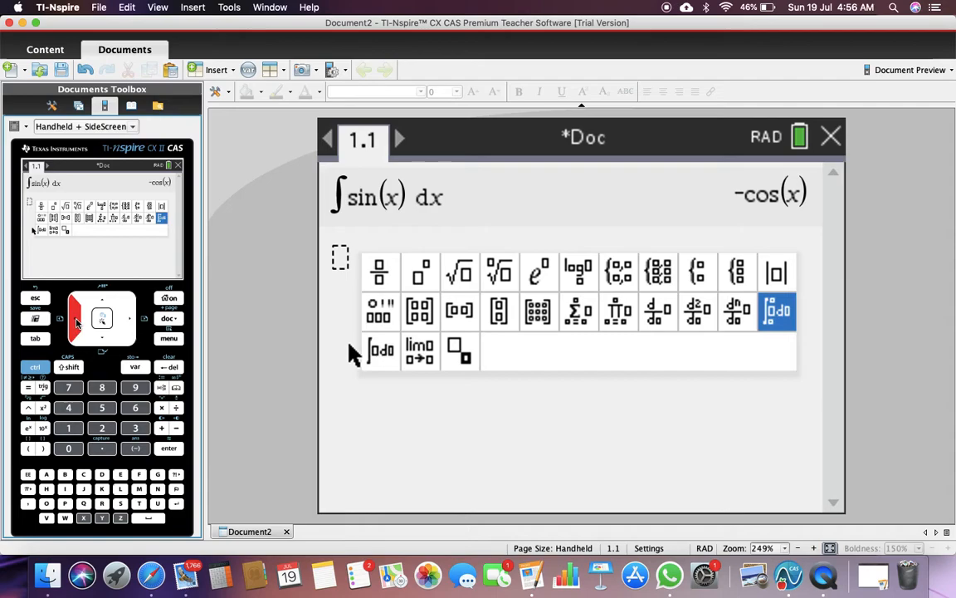
Enter the definite integral of sin(x) dx with limits 0 to 1 below the first result.
{"action": "left_click", "coordinate": [777, 312]}
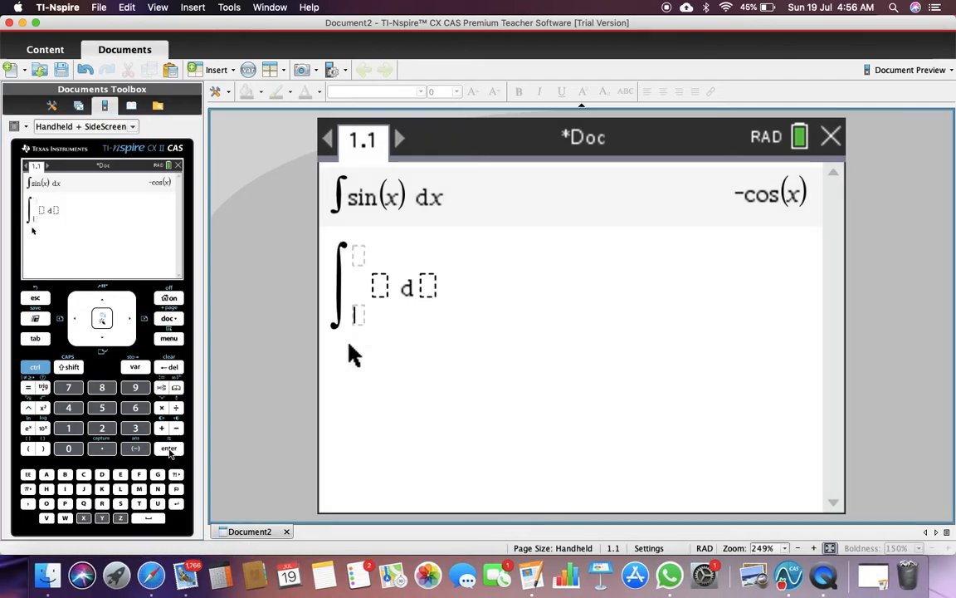
{"action": "left_click", "coordinate": [70, 449]}
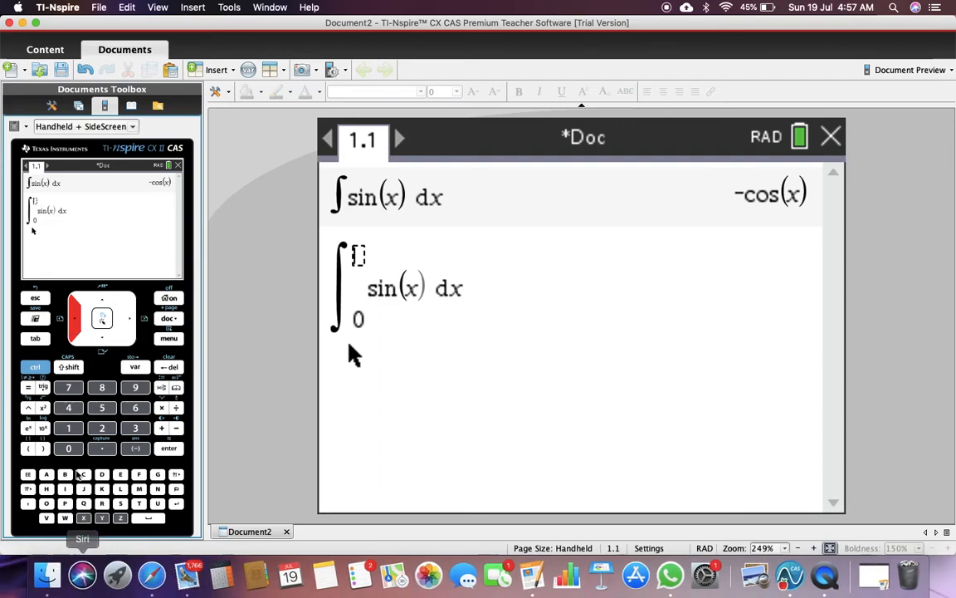
{"action": "type", "text": "1"}
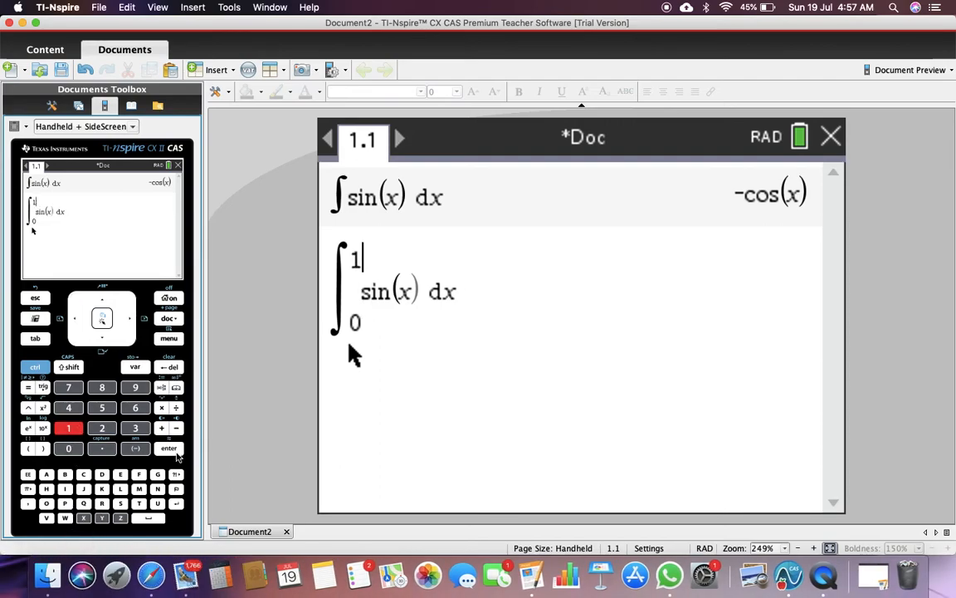